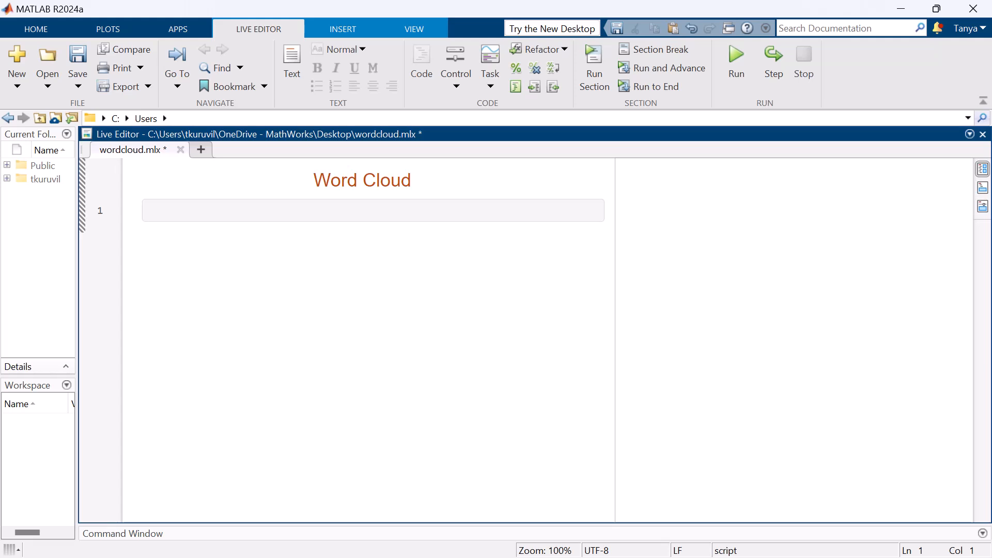
# - Load sonnets.txt with fileread and string, extract the text before "II", and run it
pyautogui.click(152, 211)
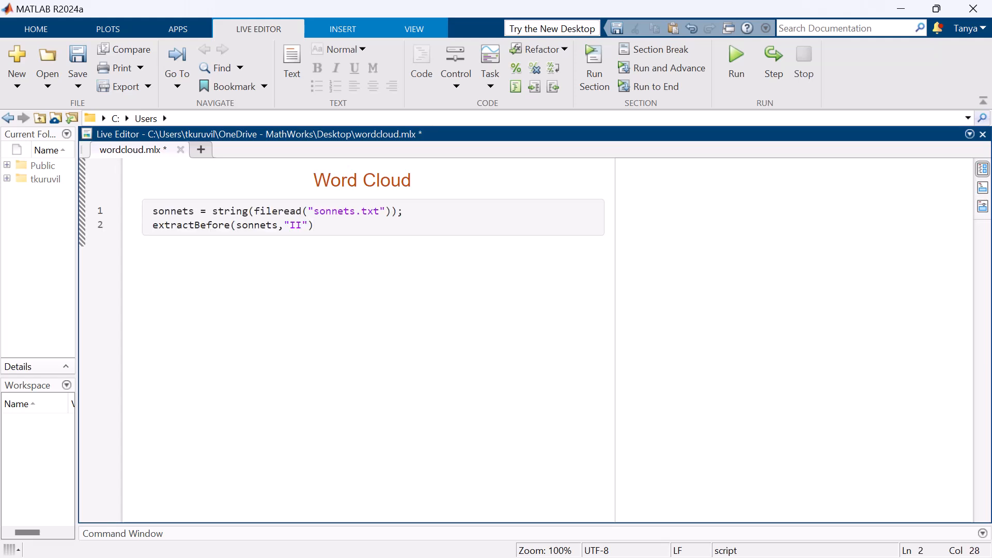
pyautogui.click(313, 225)
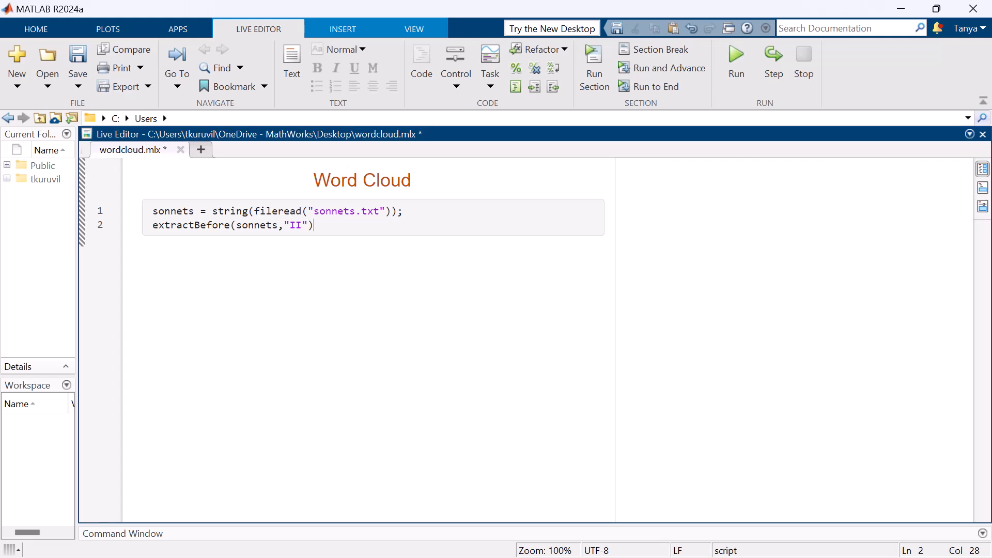
pyautogui.click(734, 60)
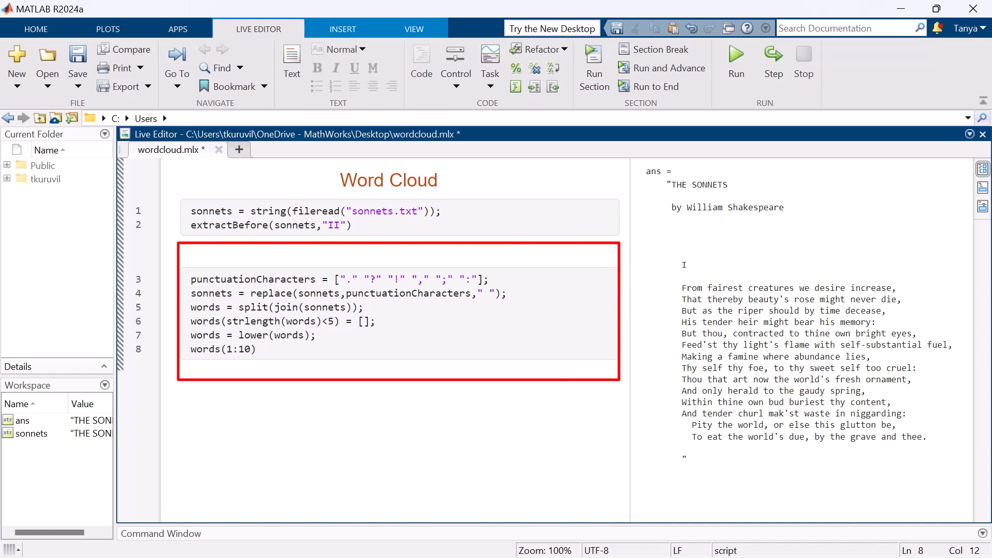
# - Run the word-cleaning section to list the first ten lowercase words
pyautogui.click(256, 349)
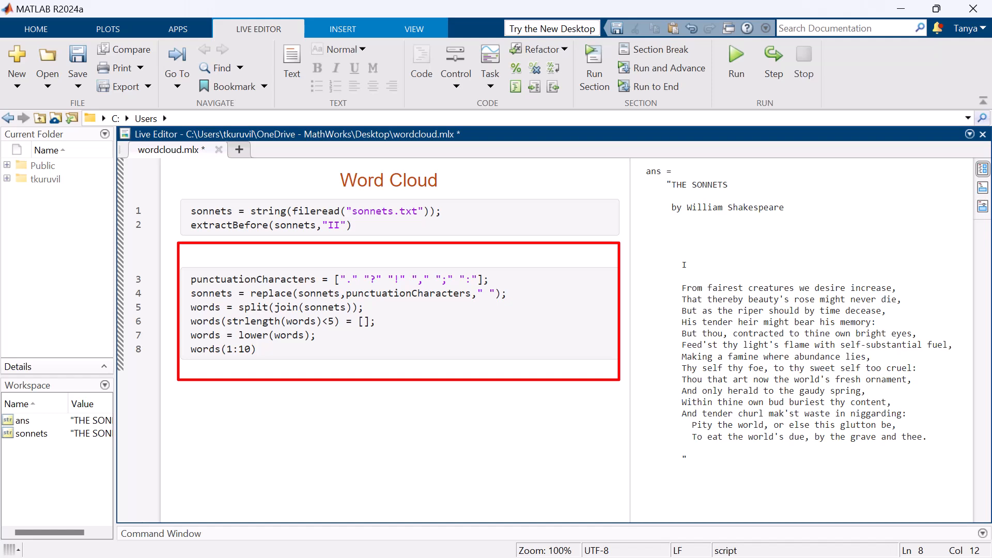
pyautogui.click(257, 349)
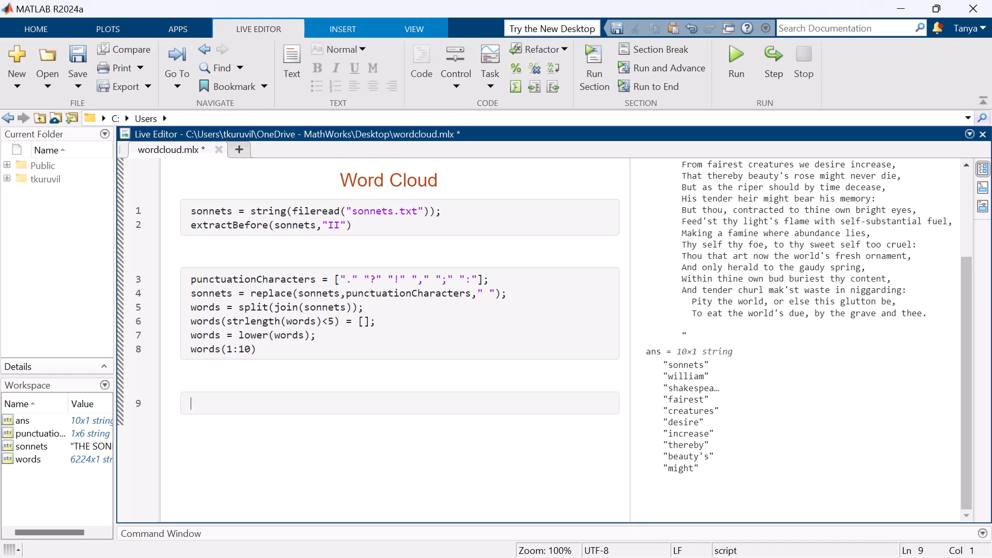
# - Add C = categorical(words) with a Sonnets Word Cloud section and run it
pyautogui.write('C = categorical(words);')
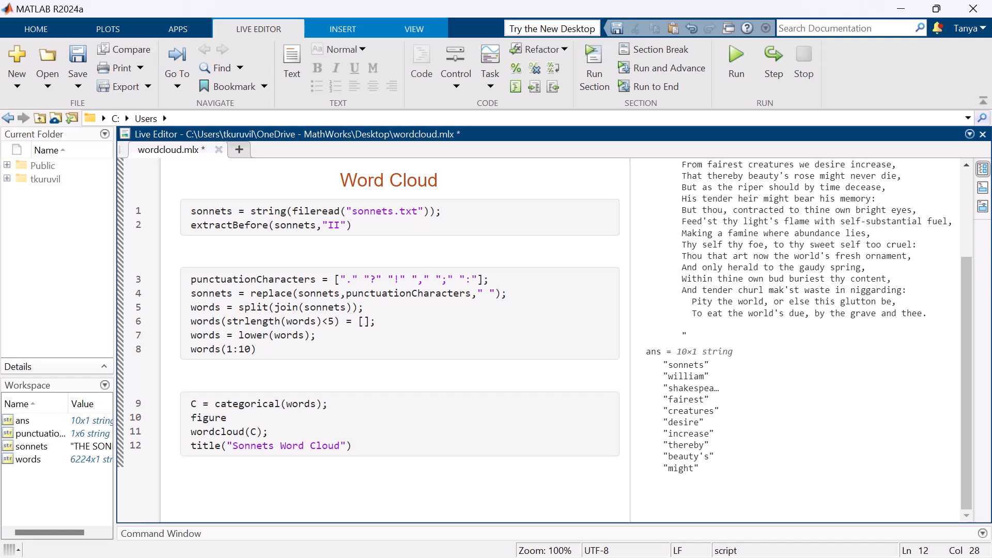
pyautogui.click(352, 445)
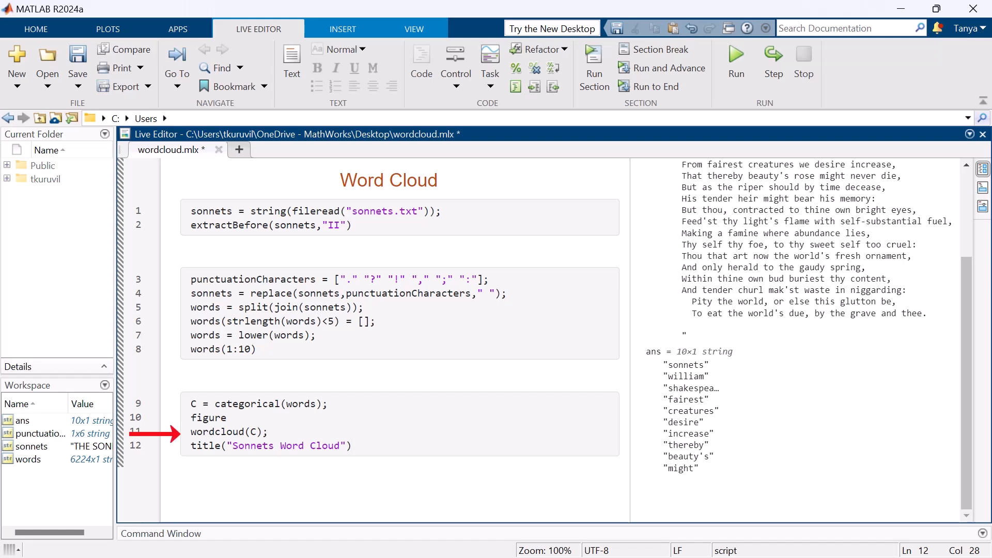
pyautogui.click(735, 60)
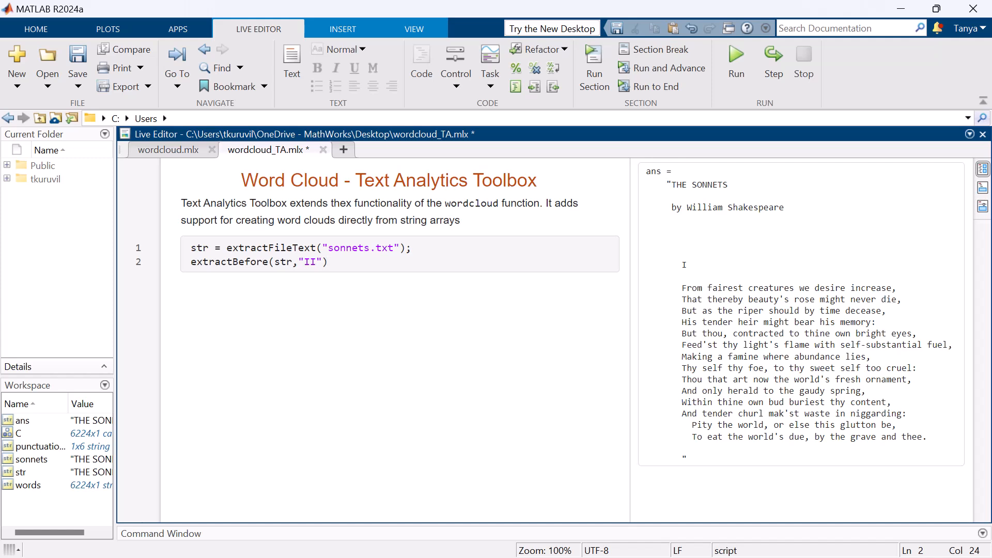
# - Add figure and wordcloud(str) to wordcloud_TA.mlx and run the section
pyautogui.click(327, 262)
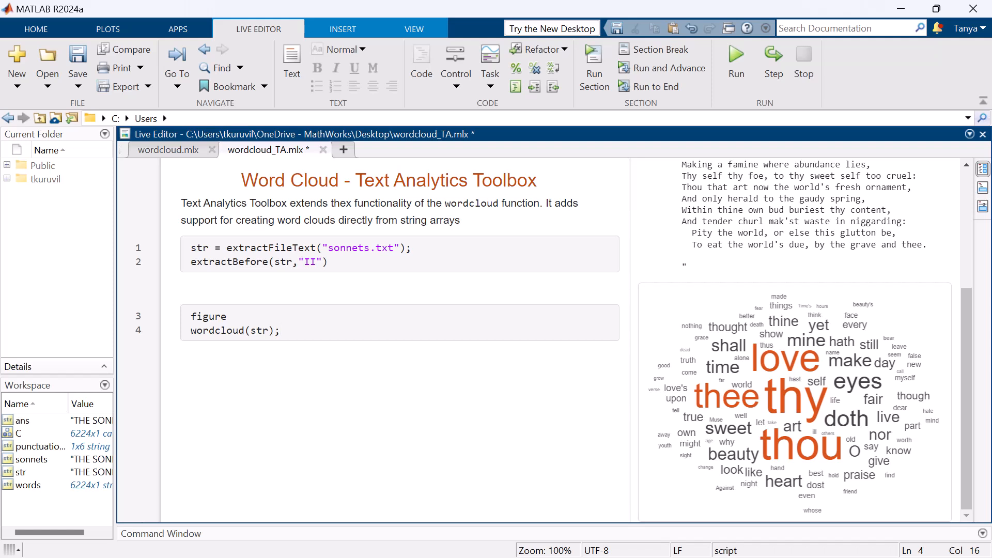
pyautogui.click(279, 329)
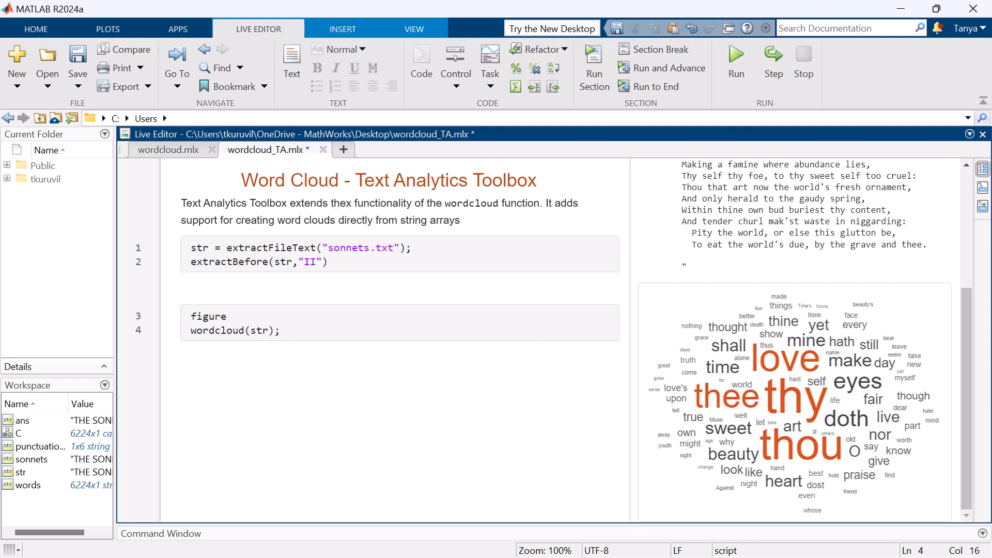
pyautogui.click(279, 330)
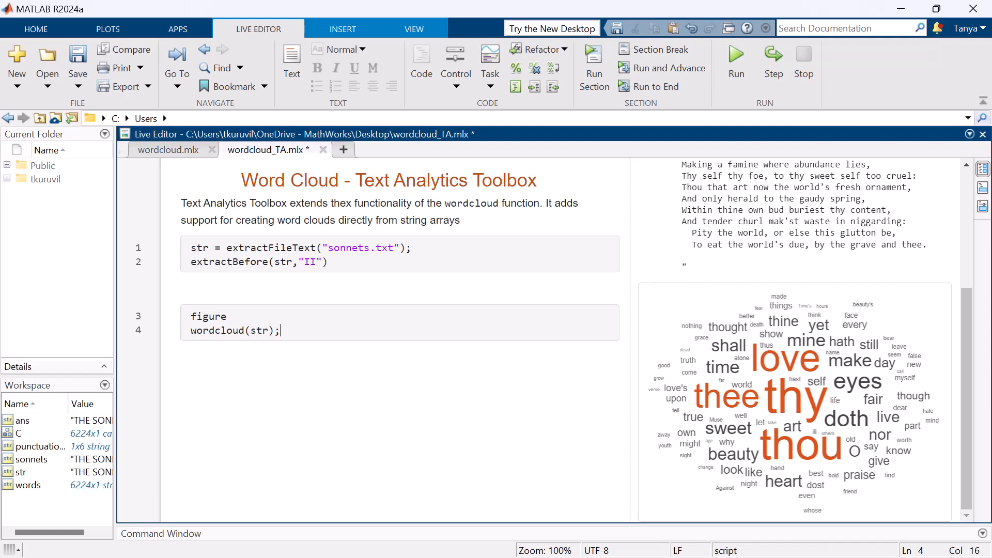
pyautogui.click(280, 330)
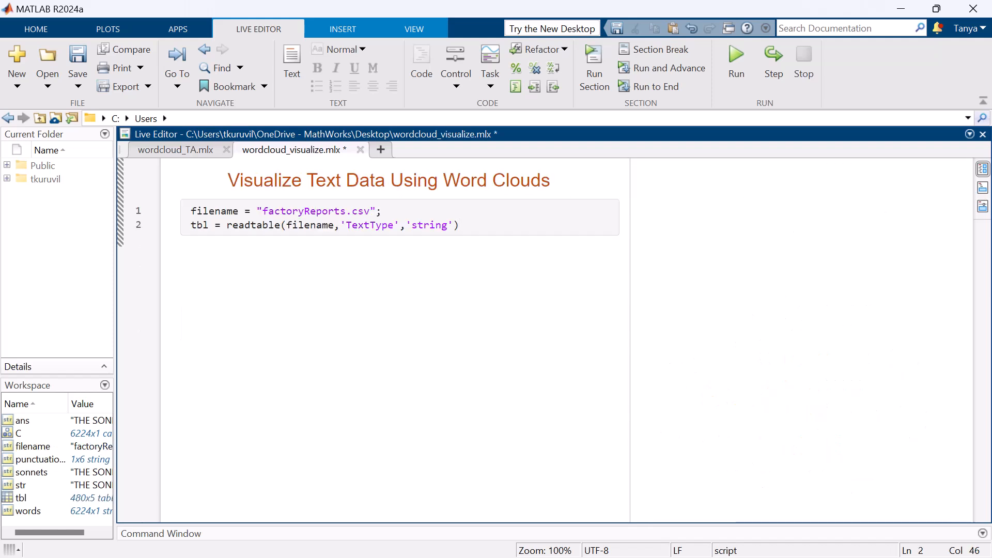
# - Run the readtable section and open tbl in the Variables editor
pyautogui.click(459, 226)
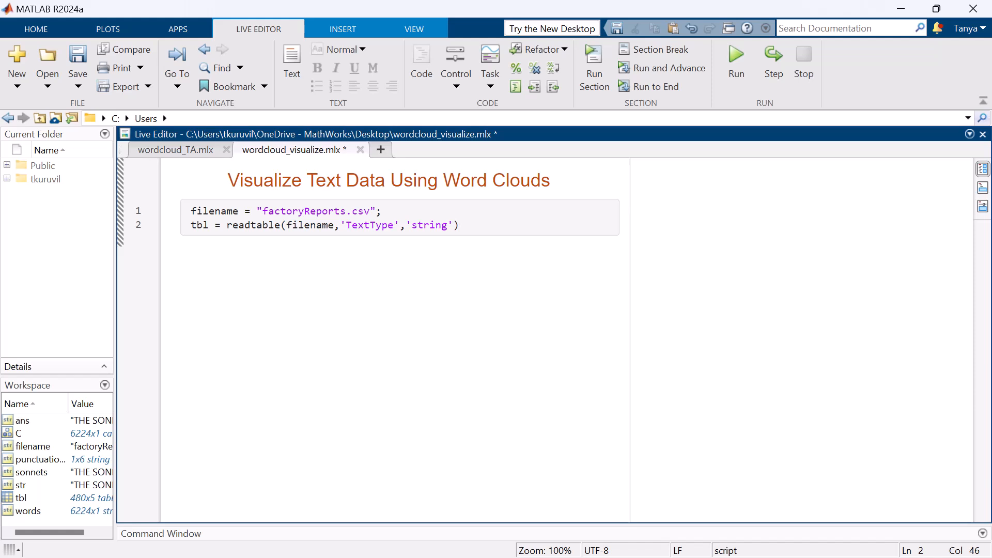
pyautogui.doubleClick(22, 498)
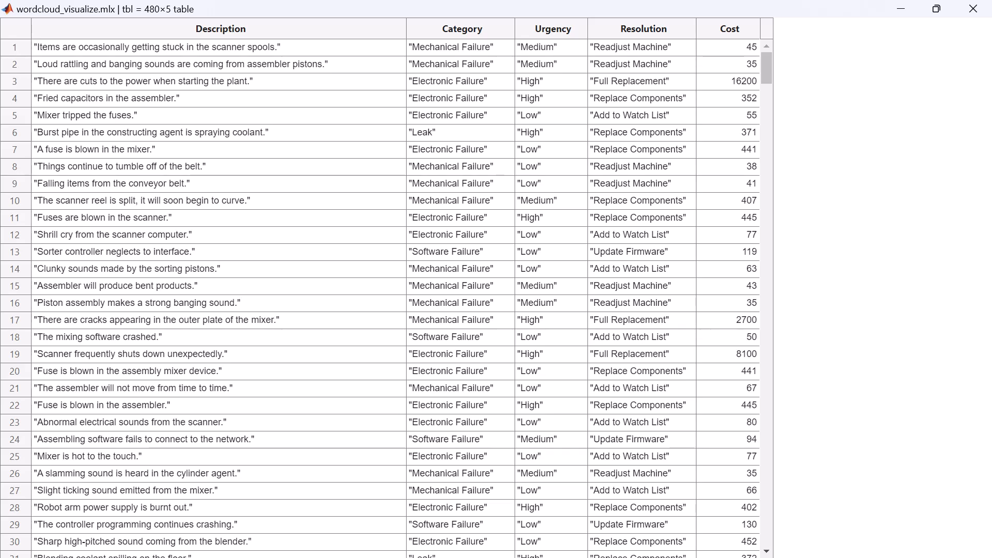
pyautogui.click(220, 28)
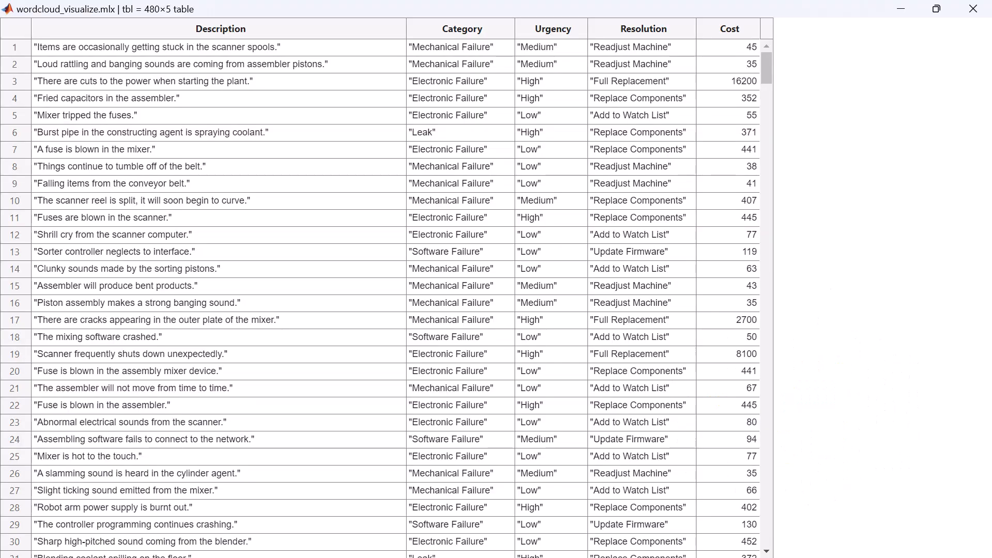
# - Close the table view, then add and run the Leak and Mechanical Failure word cloud subplots
pyautogui.click(461, 28)
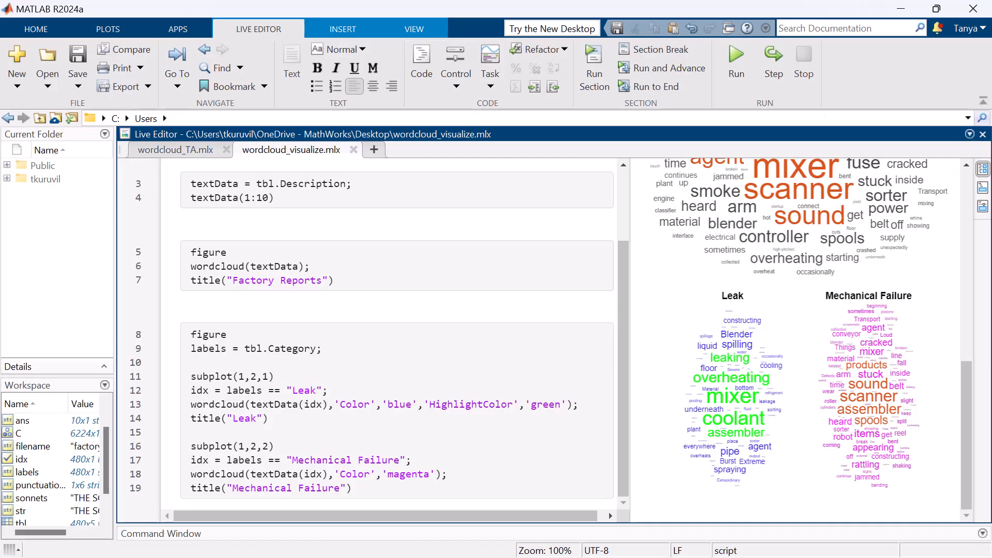
pyautogui.click(181, 306)
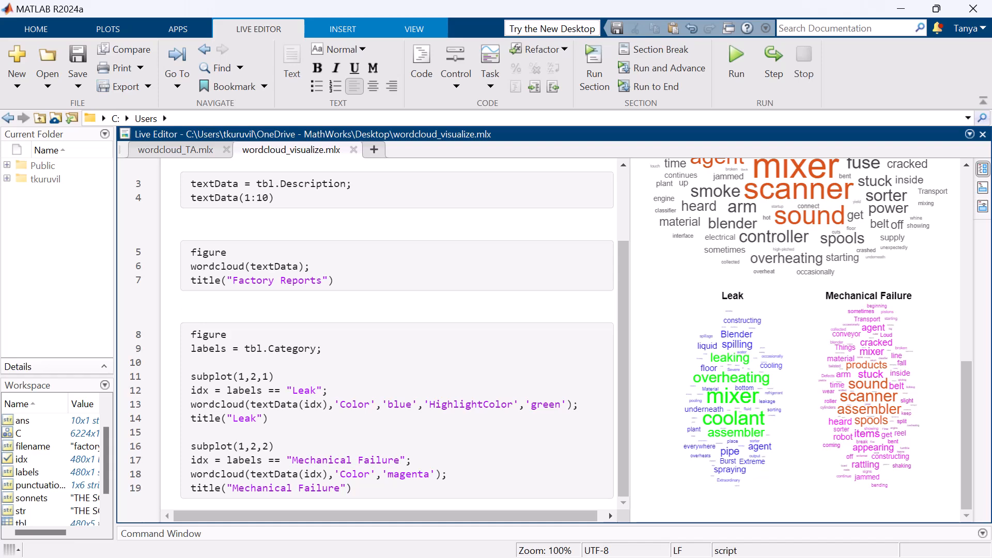
pyautogui.click(182, 307)
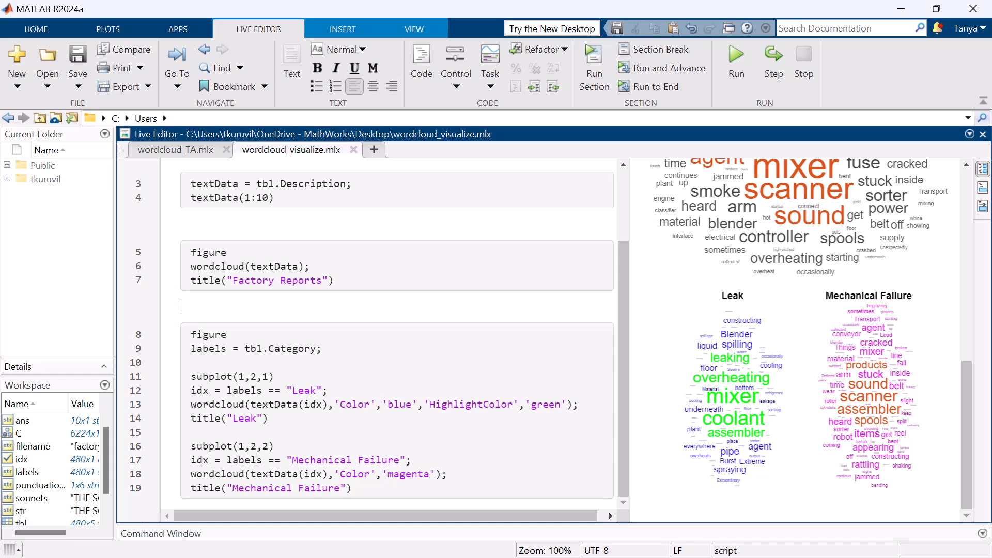